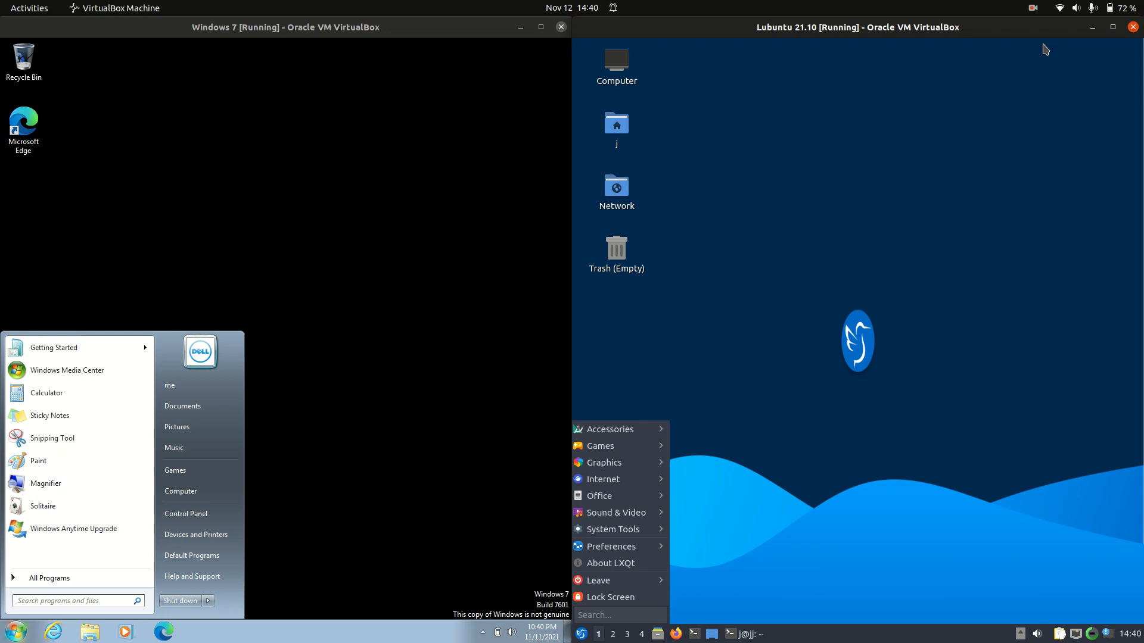
mouse_move(953, 33)
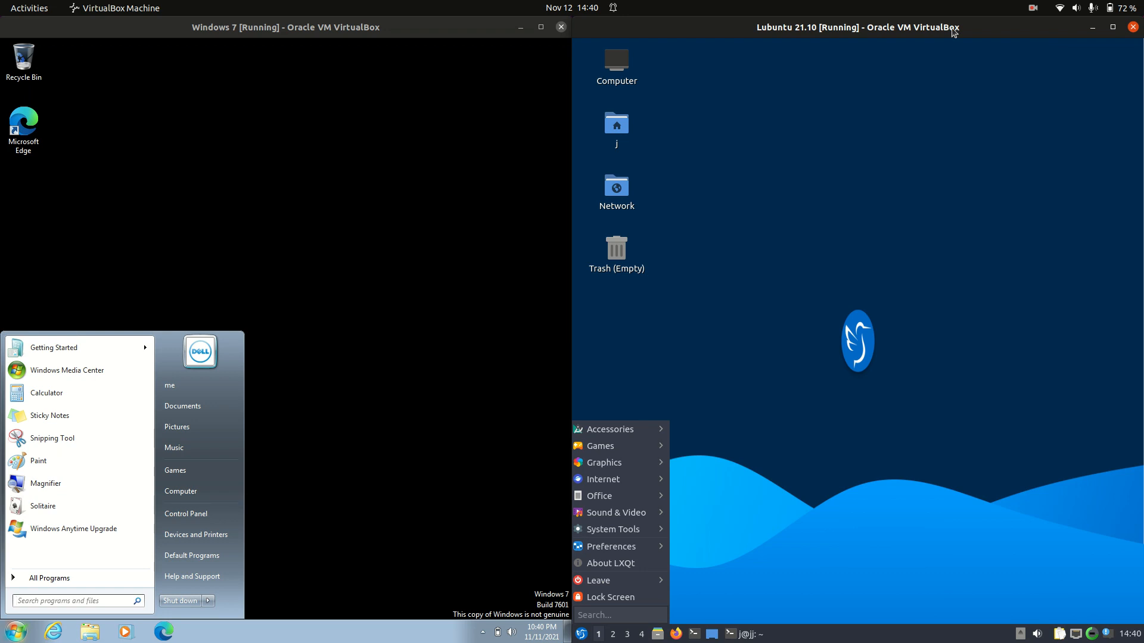
mouse_move(406, 190)
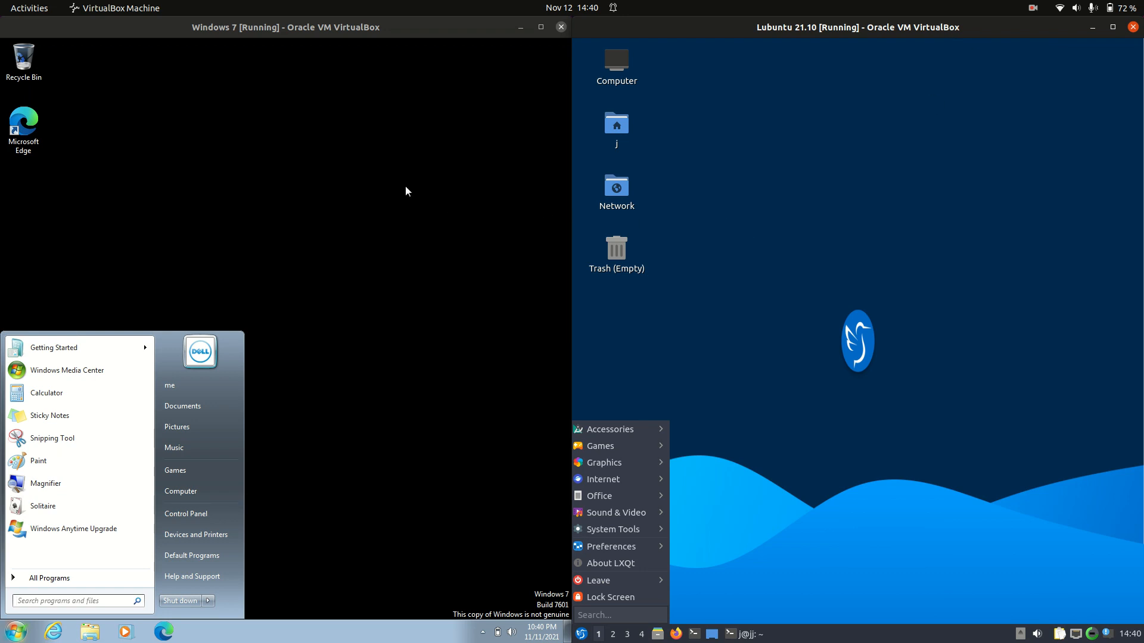
mouse_move(358, 163)
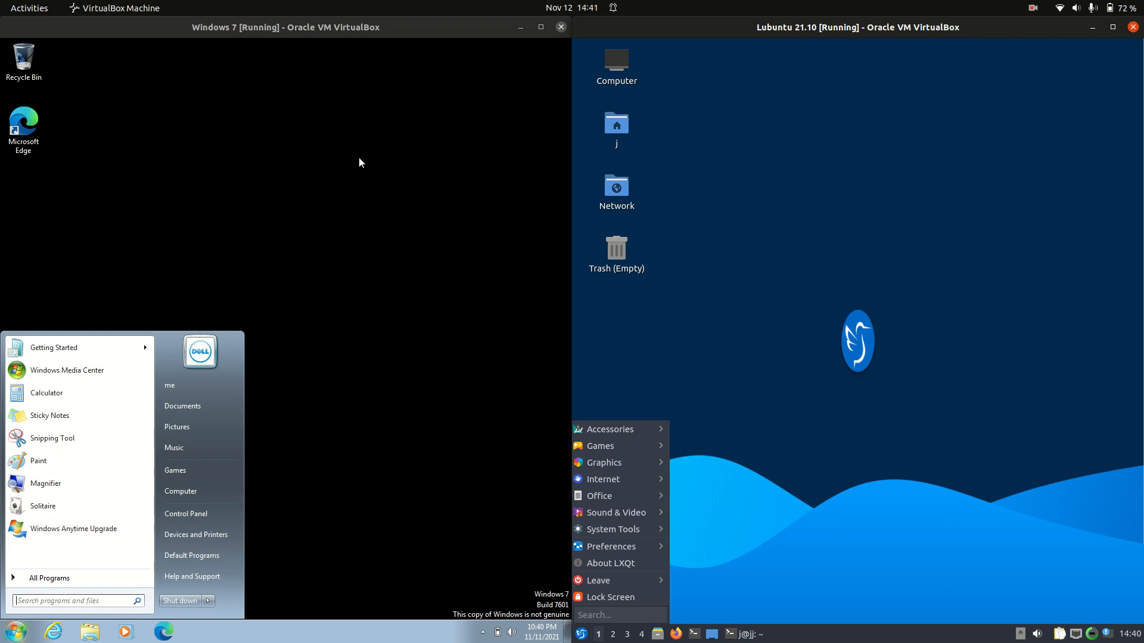
Dismiss the open Start menu and Lubuntu application menu, clearing both guest desktops
click(886, 219)
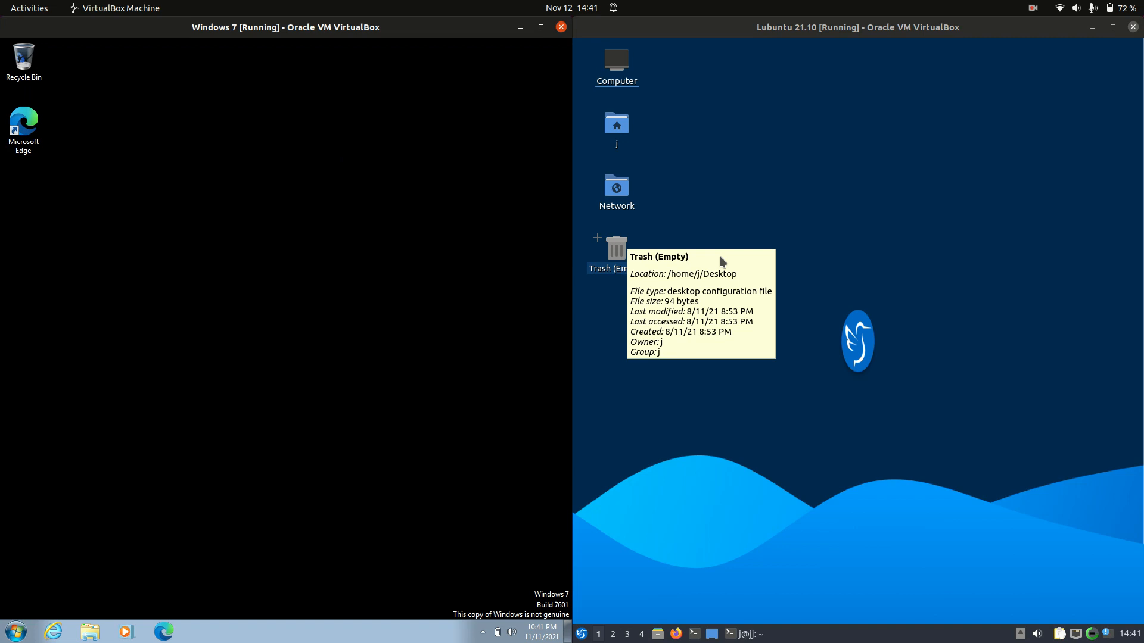
mouse_move(375, 348)
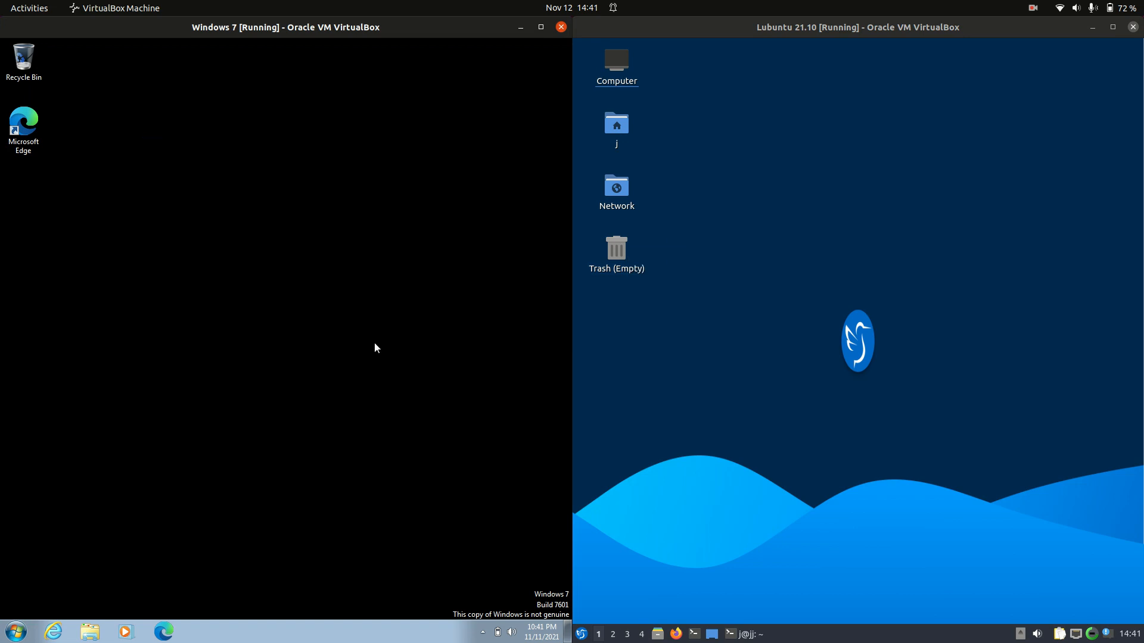
mouse_move(396, 356)
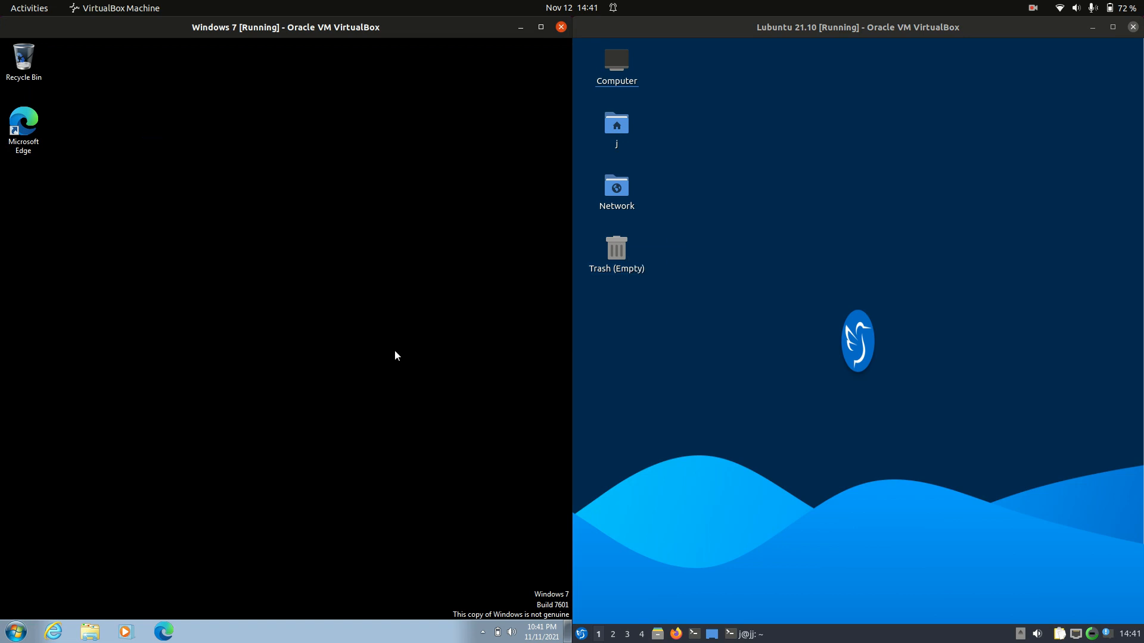
mouse_move(408, 351)
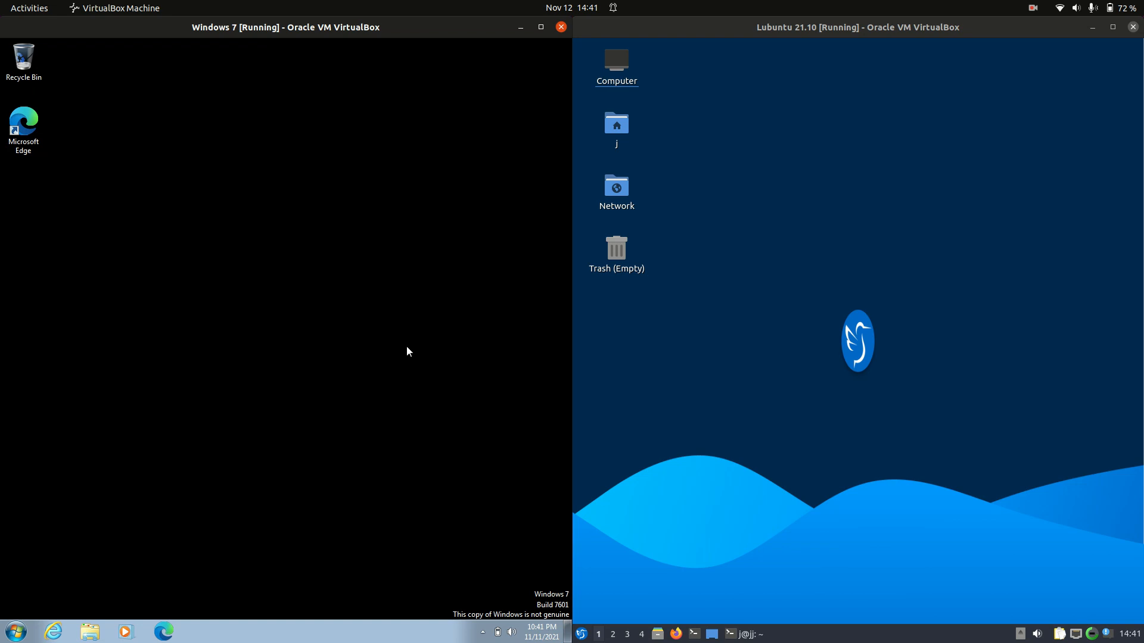
mouse_move(425, 434)
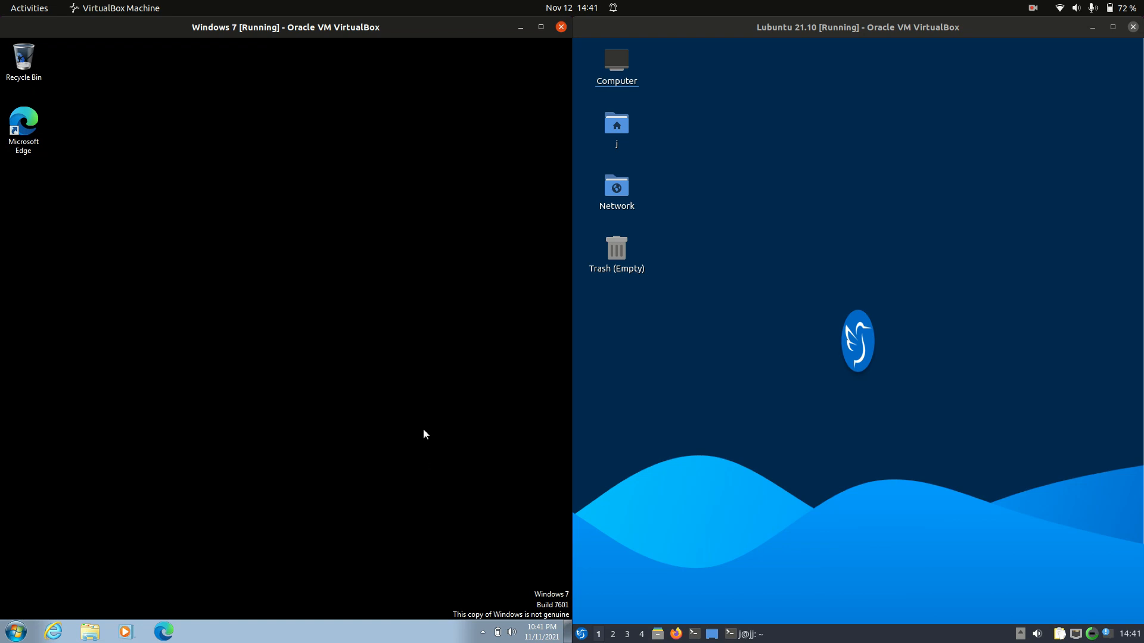
mouse_move(443, 402)
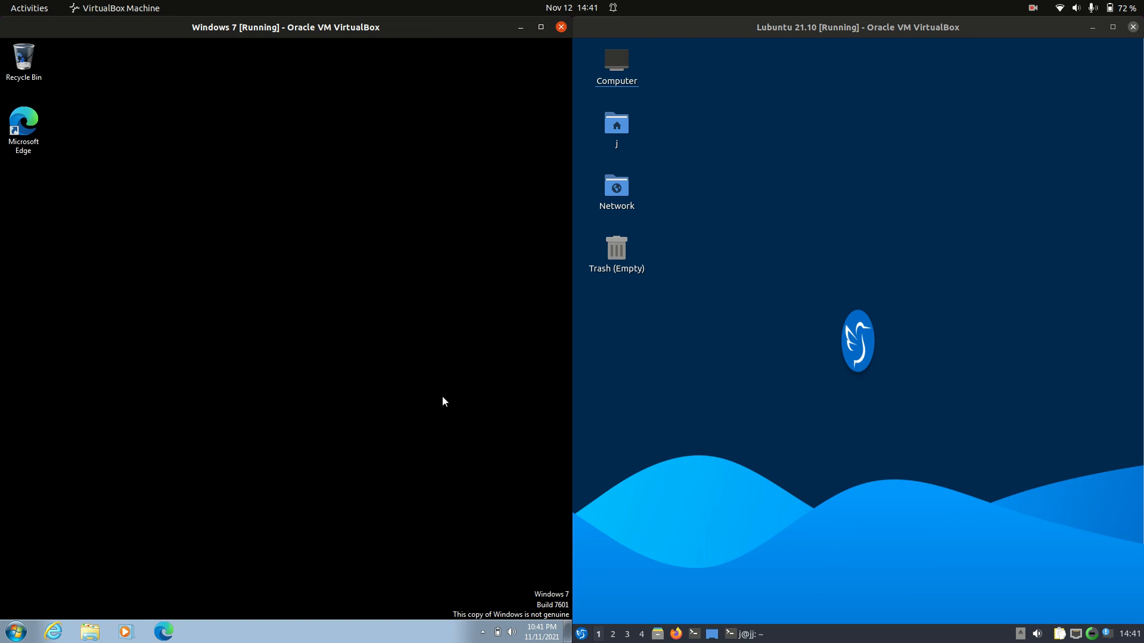
Show the Windows 7 Start menu, then close it again from the desktop
click(11, 633)
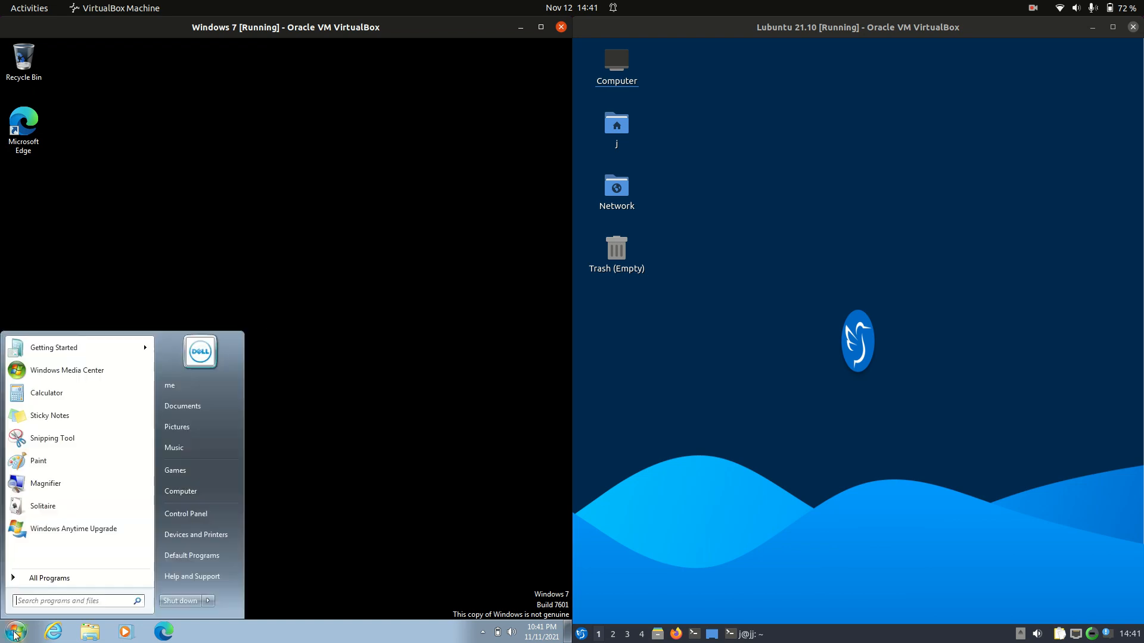
mouse_move(346, 346)
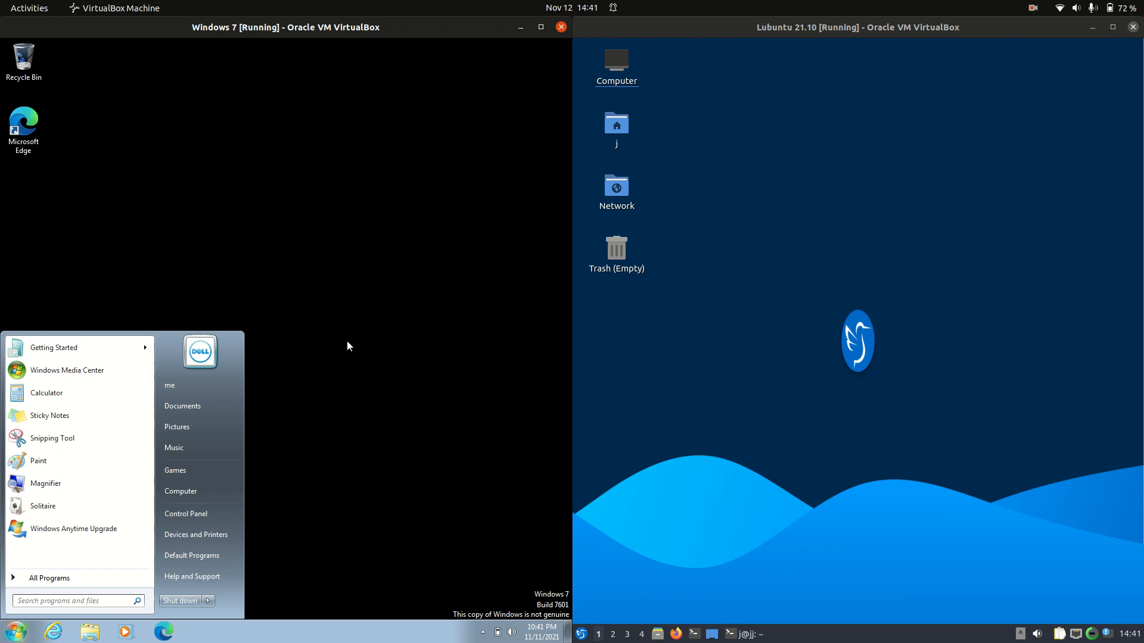
mouse_move(357, 333)
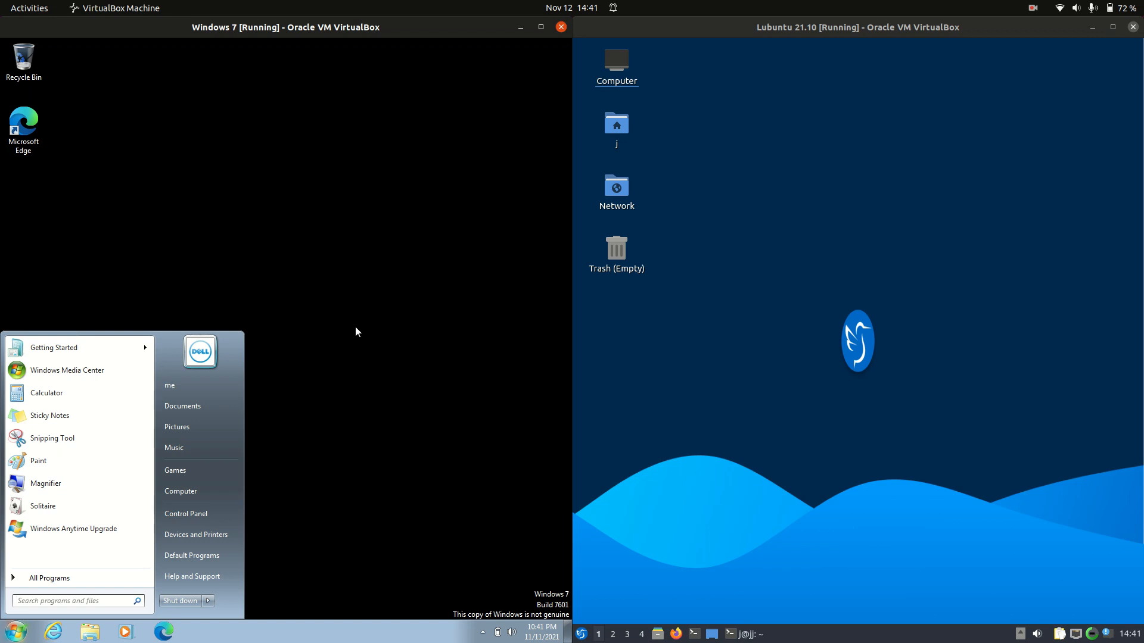
mouse_move(364, 333)
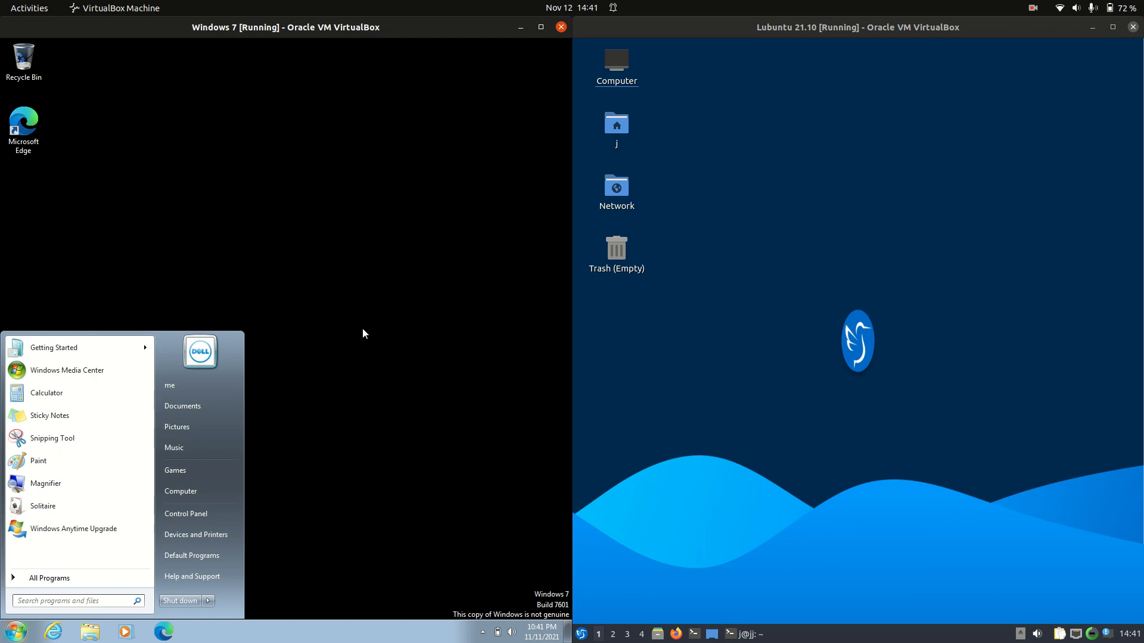
click(379, 313)
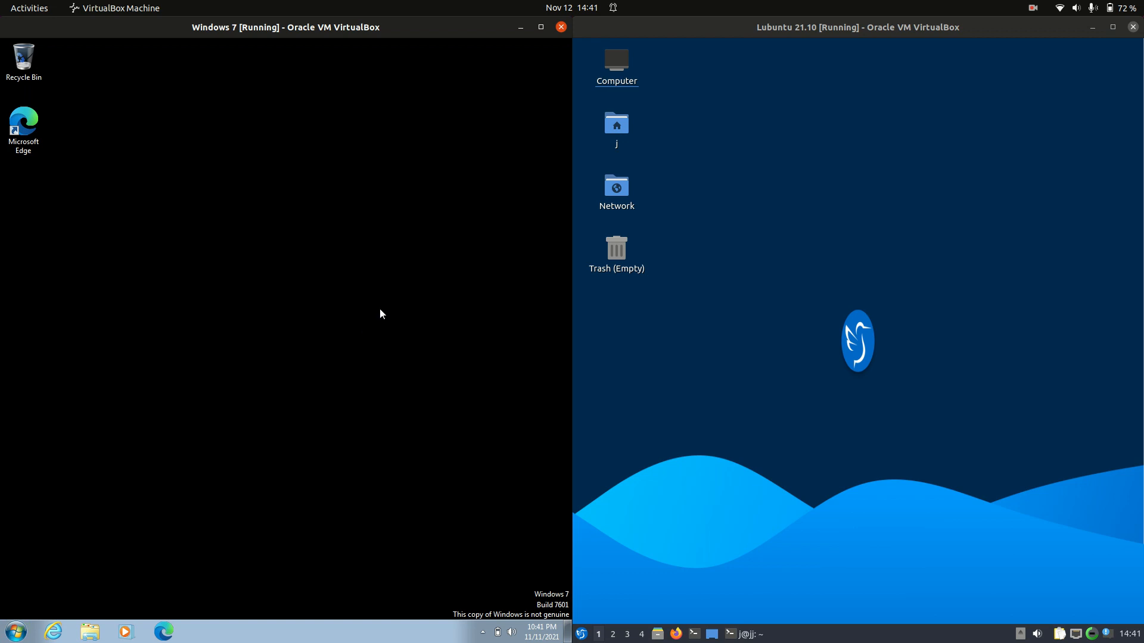
mouse_move(411, 221)
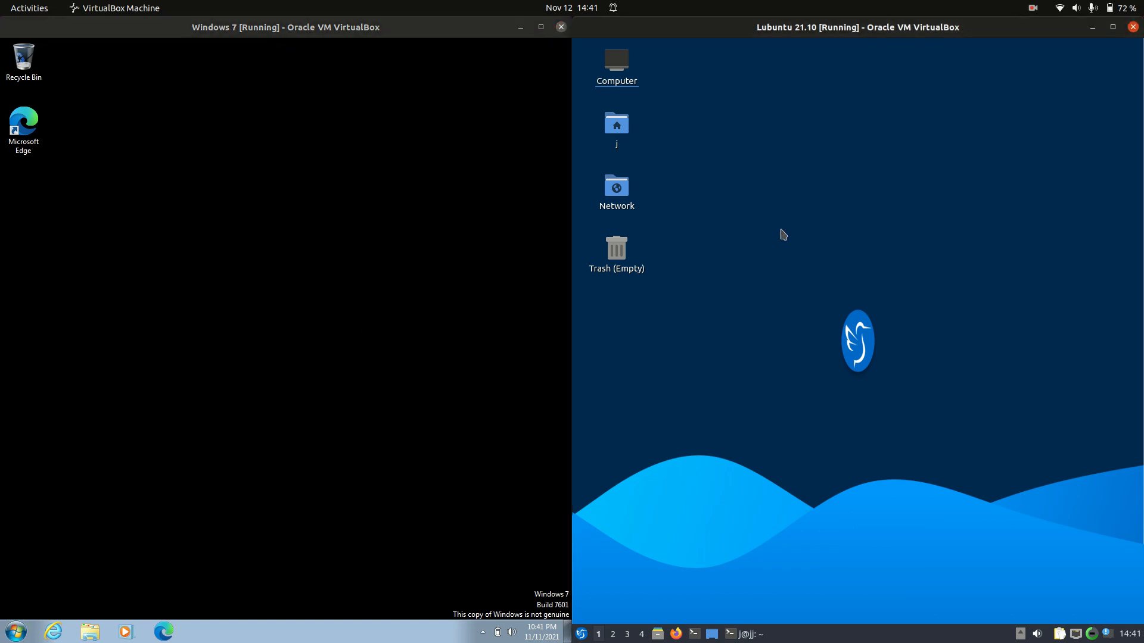
mouse_move(716, 207)
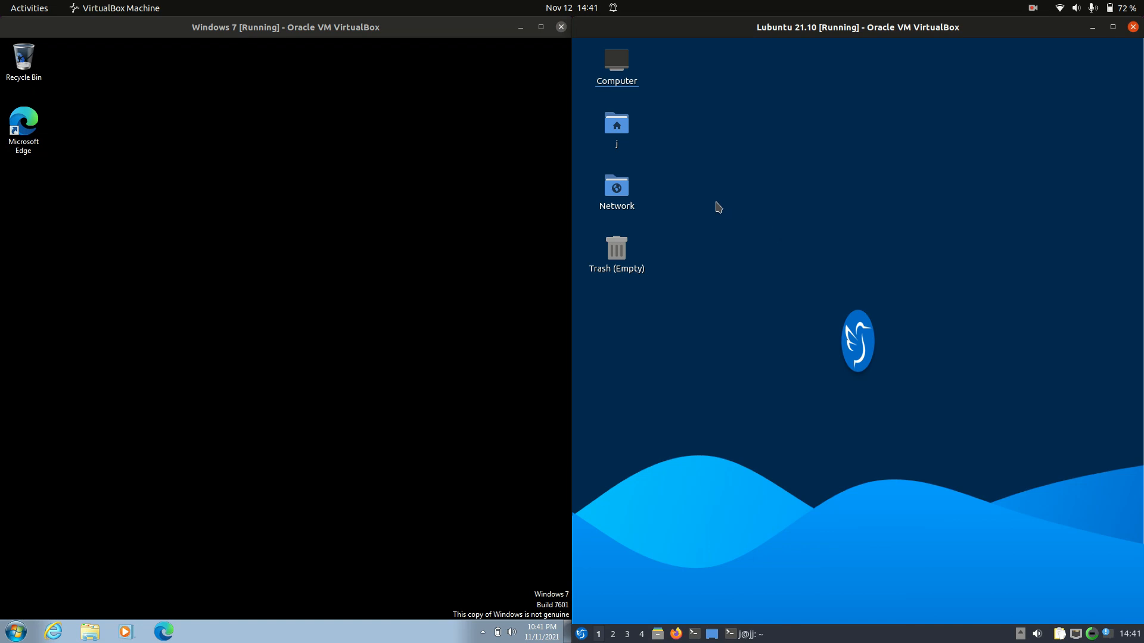
mouse_move(704, 181)
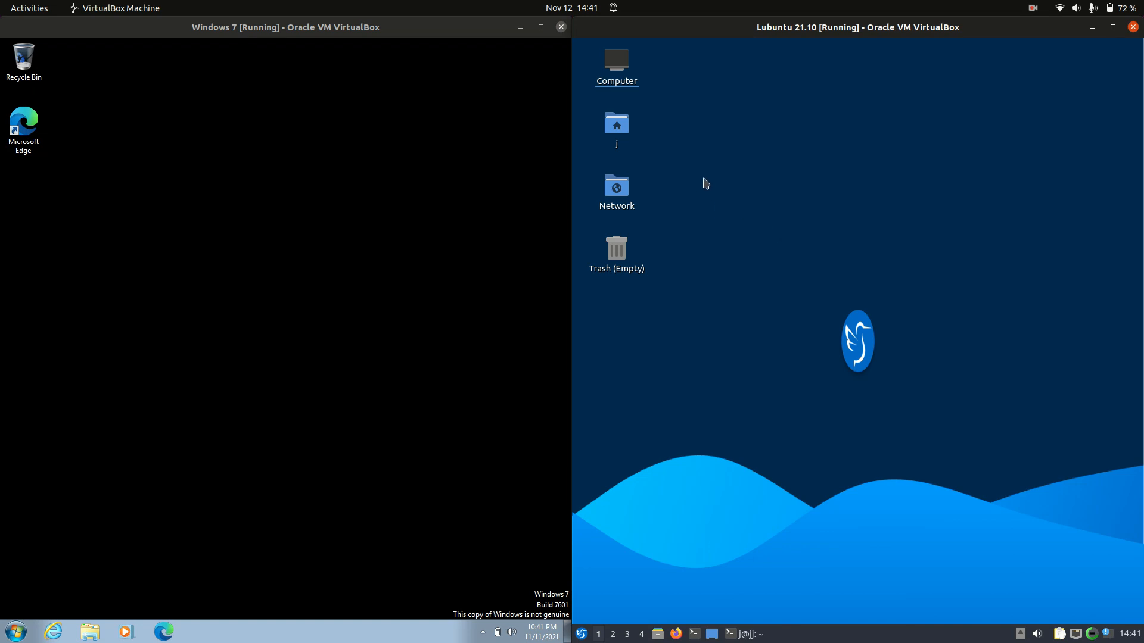
mouse_move(691, 195)
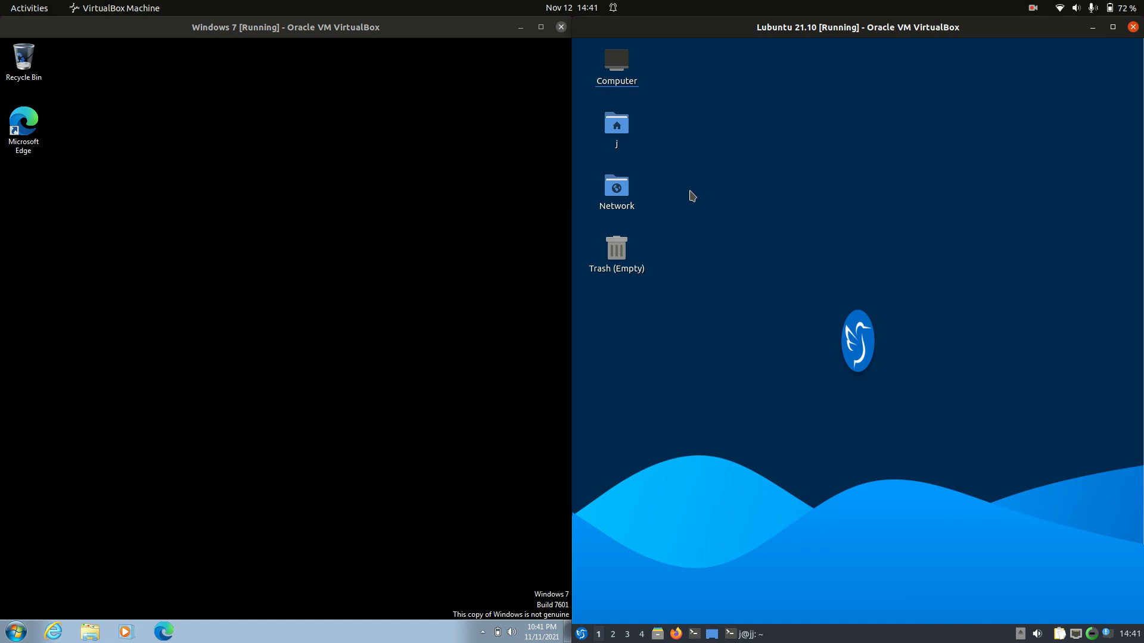
mouse_move(276, 310)
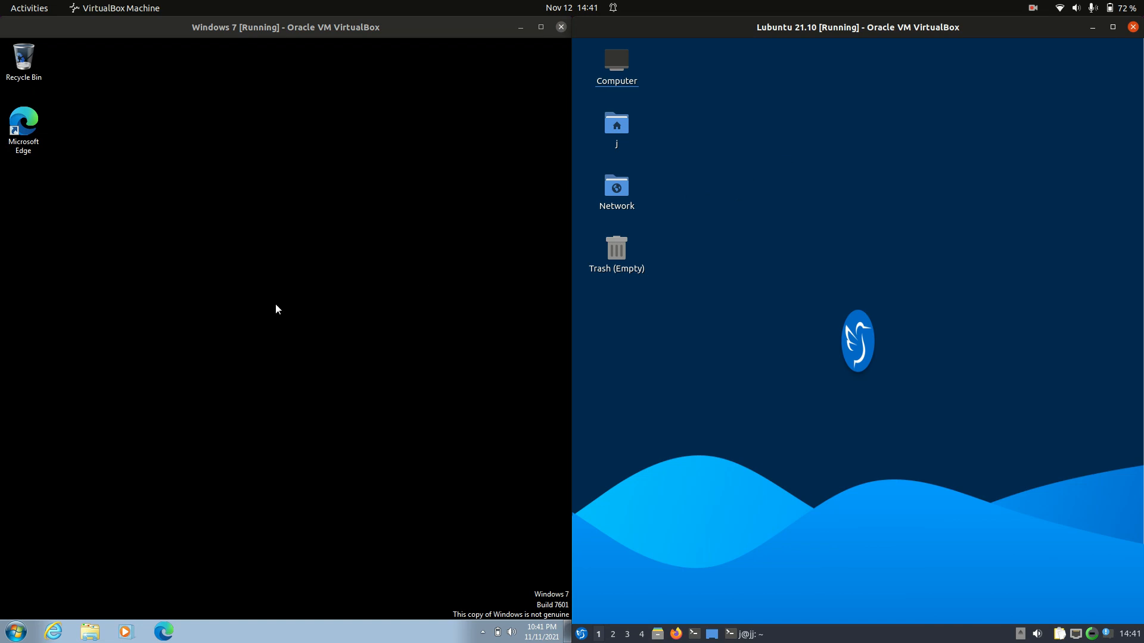
mouse_move(1012, 419)
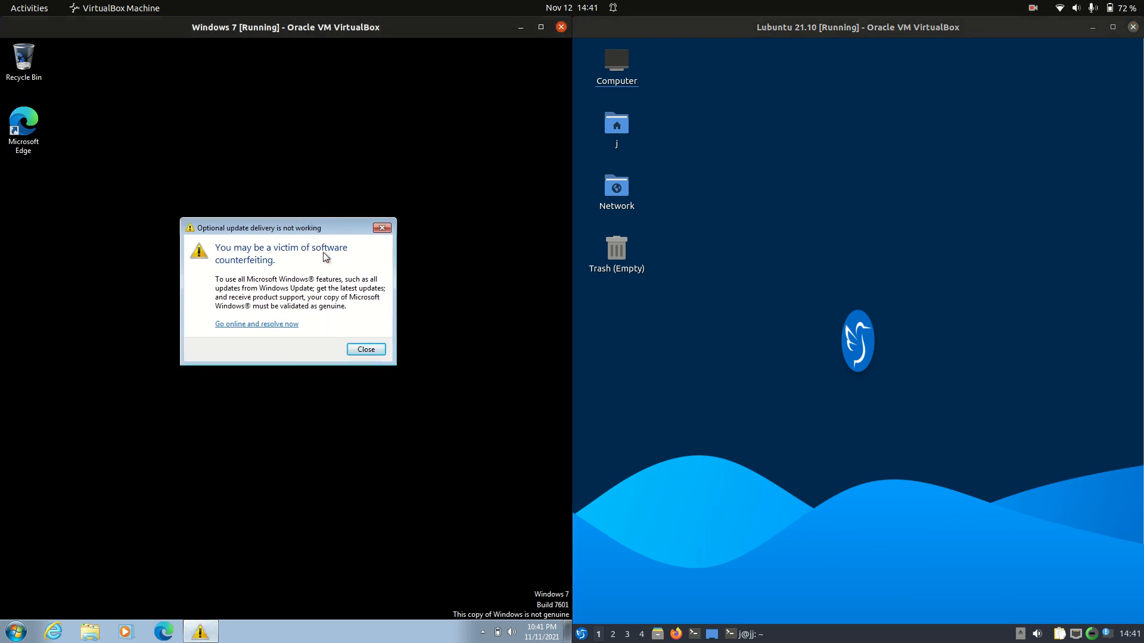
Dismiss the Windows 7 software counterfeiting warning dialog
click(366, 349)
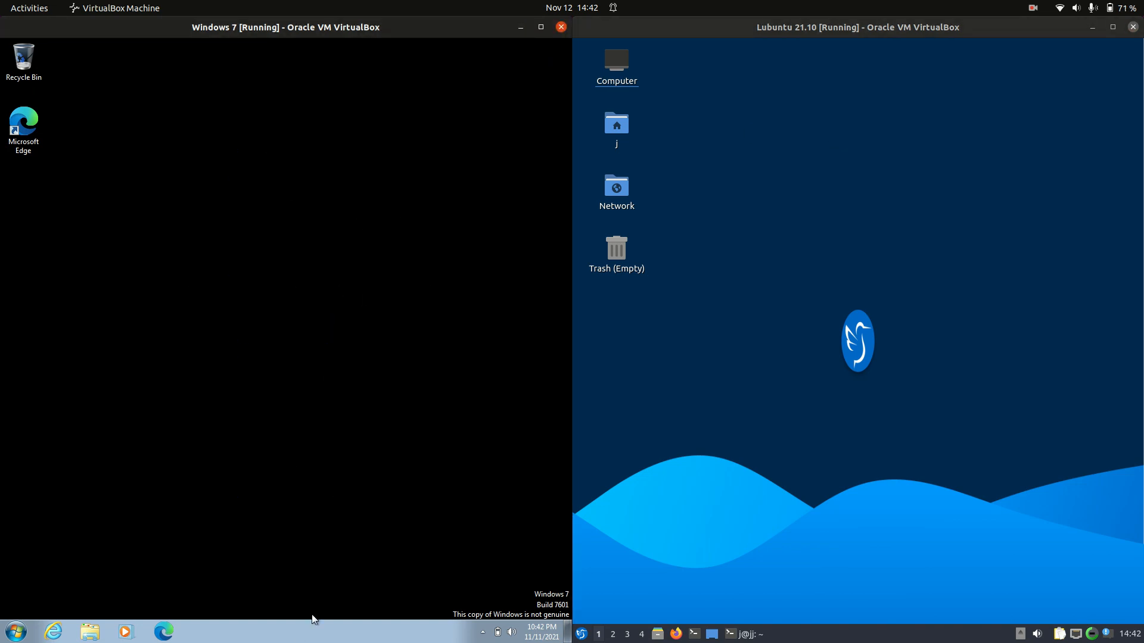
mouse_move(275, 560)
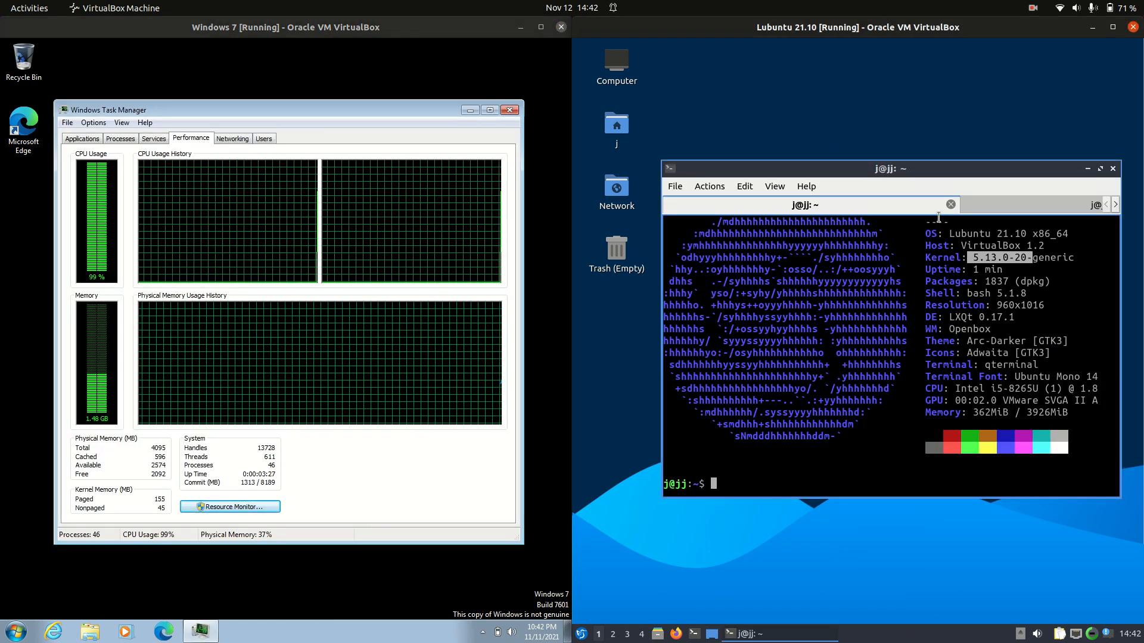
Run htop in the Lubuntu terminal beside Windows 7 Task Manager
text(htop)
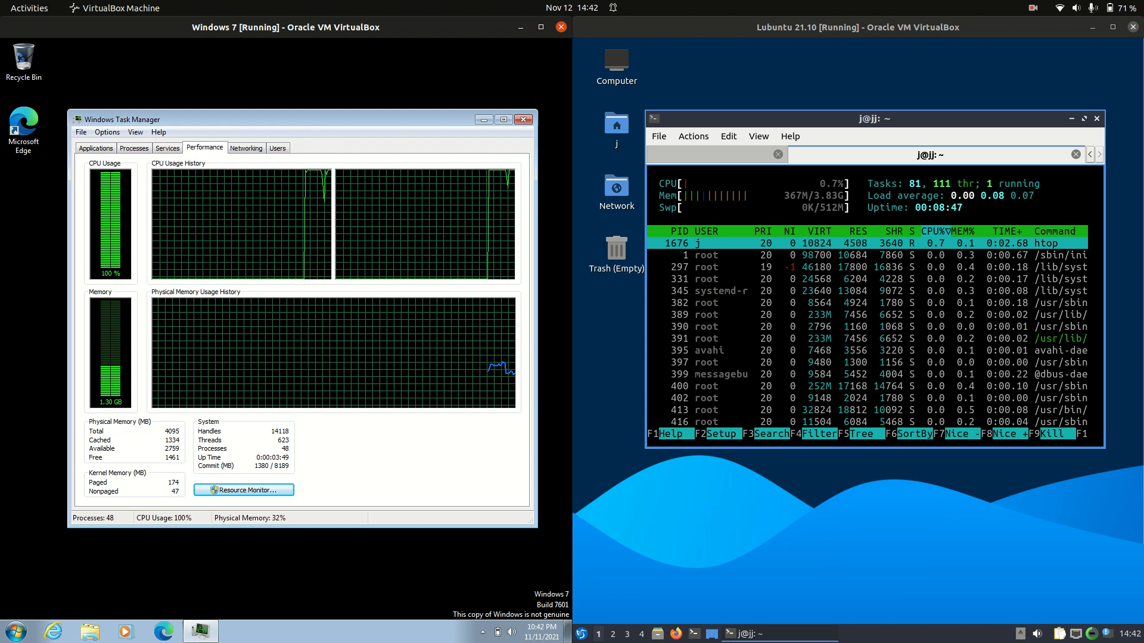
click(13, 632)
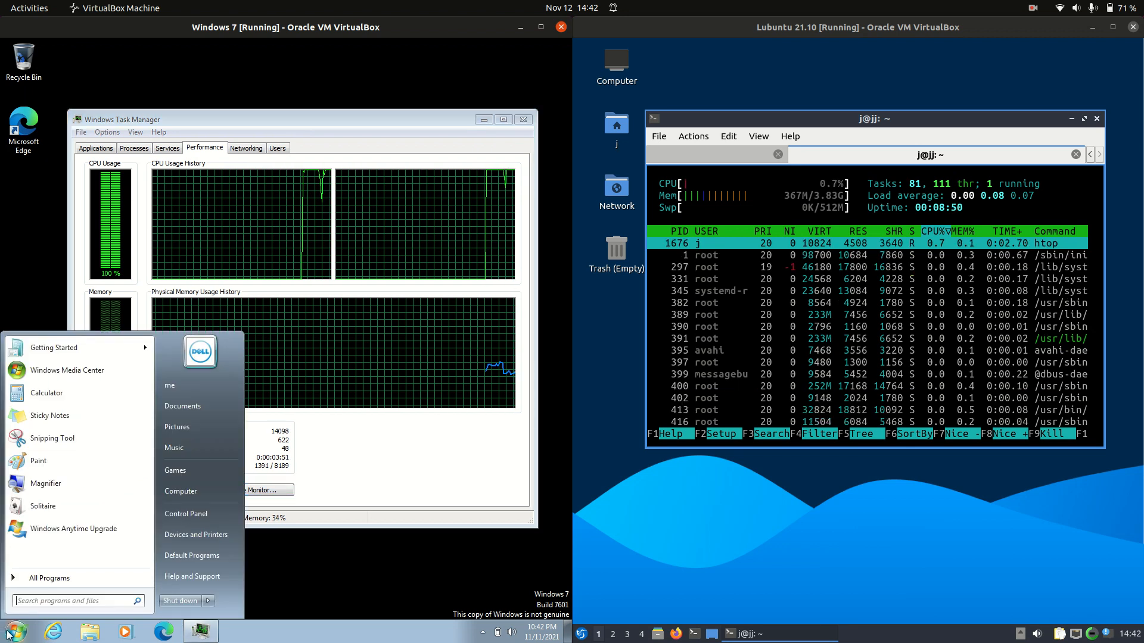
click(264, 105)
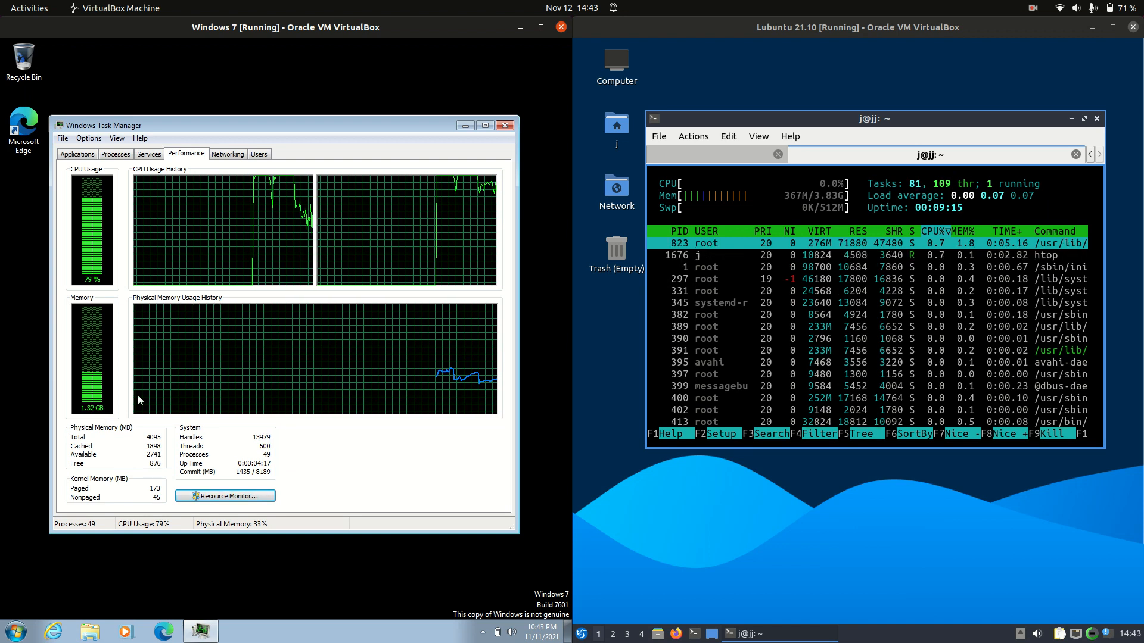
Nudge the Windows Task Manager and Lubuntu QTerminal windows into new positions
drag(285, 125, 295, 117)
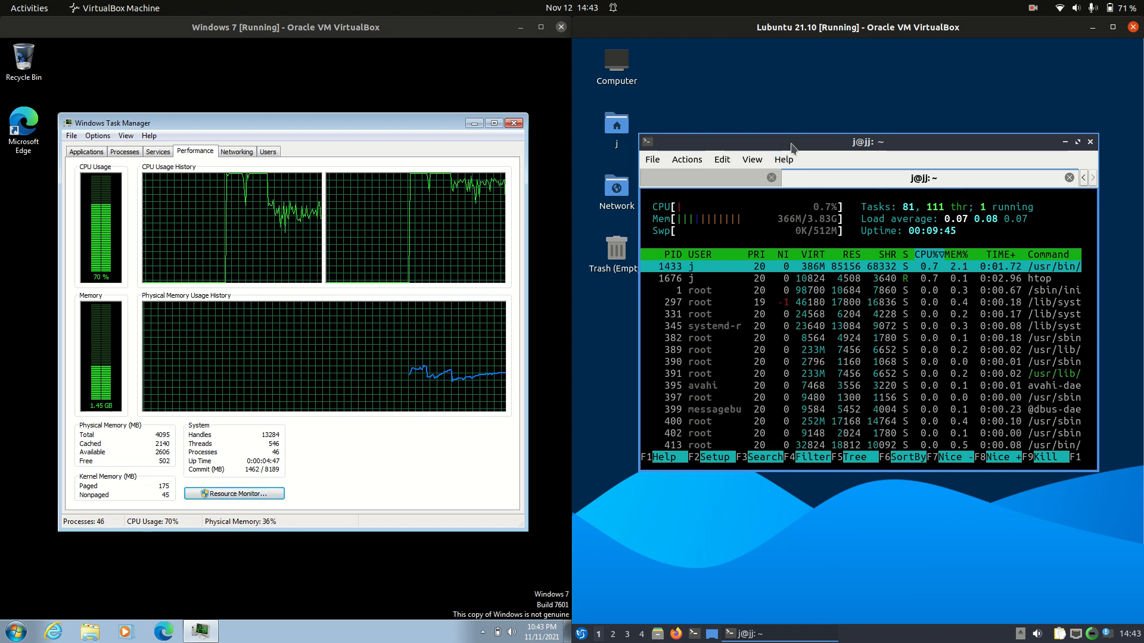
drag(791, 142, 808, 155)
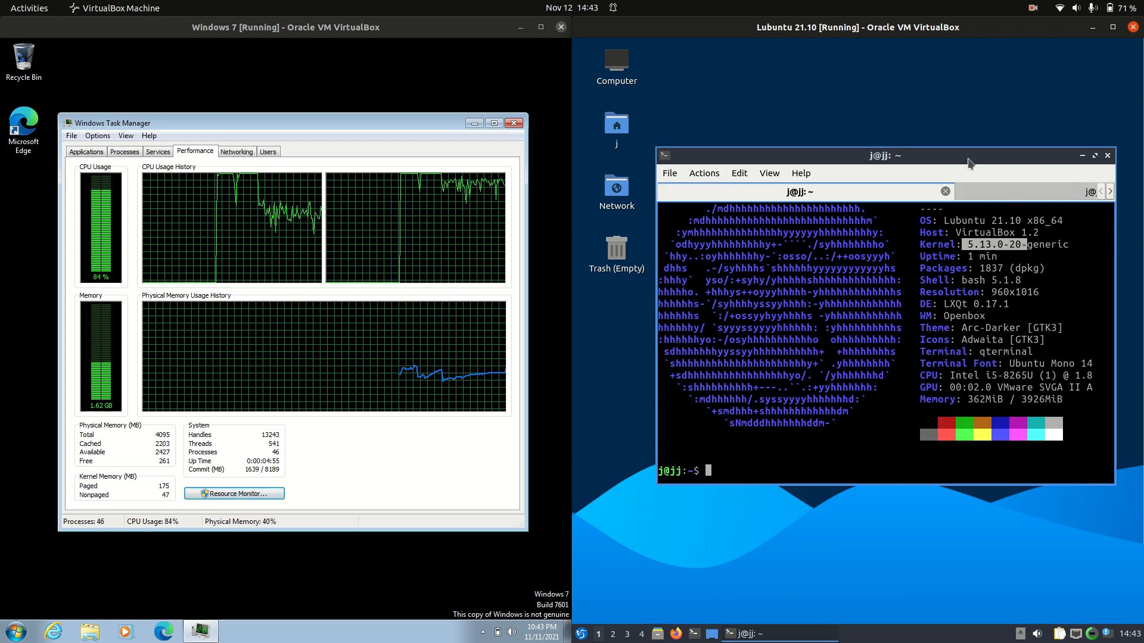
Run htop again in QTerminal to show live process and memory usage
text(htop)
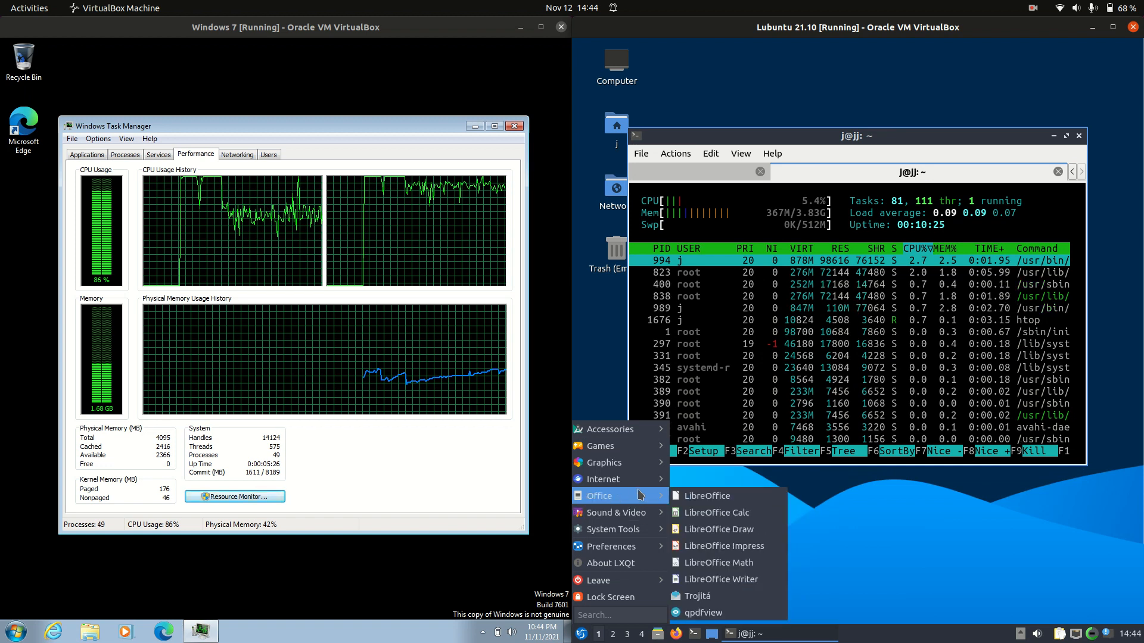
mouse_move(723, 545)
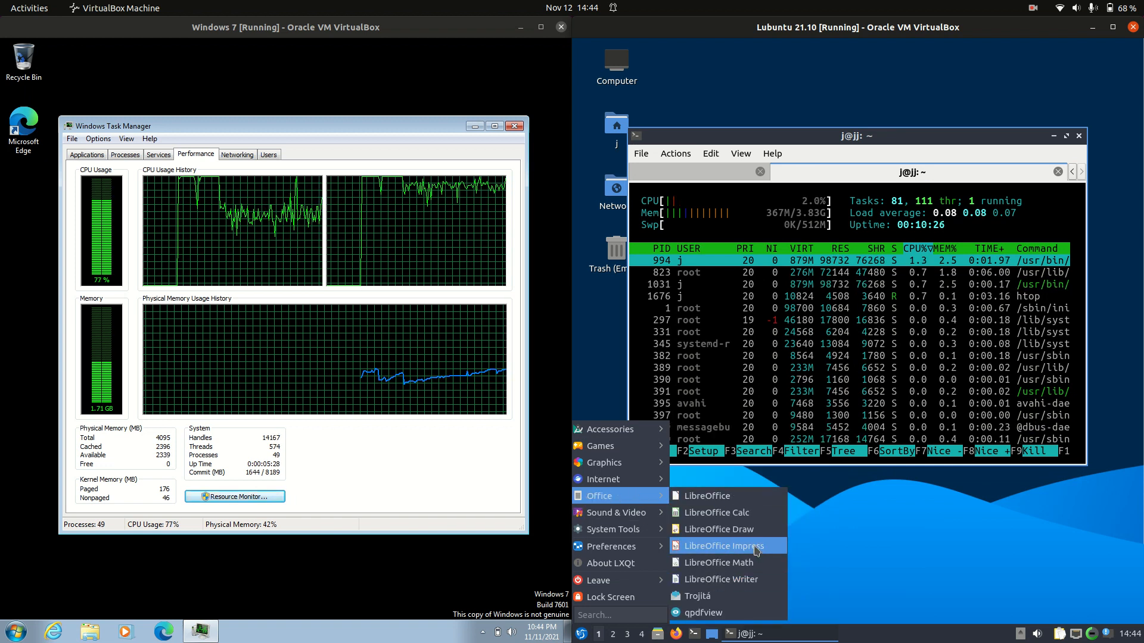
mouse_move(612, 512)
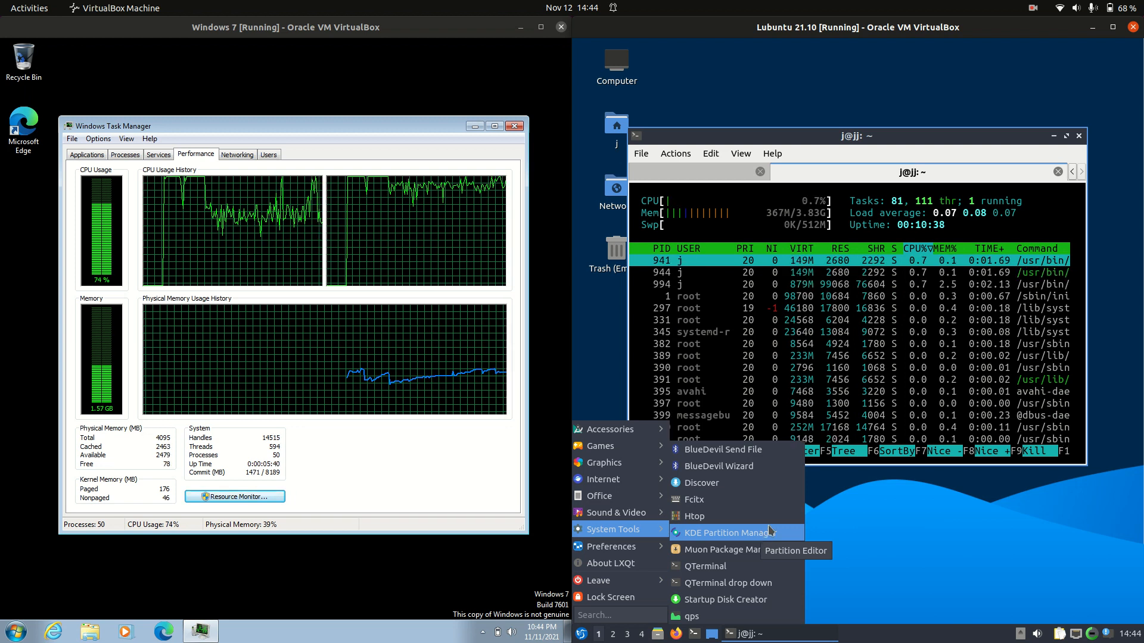
Close the Lubuntu application menu after viewing Office and System Tools entries
click(303, 129)
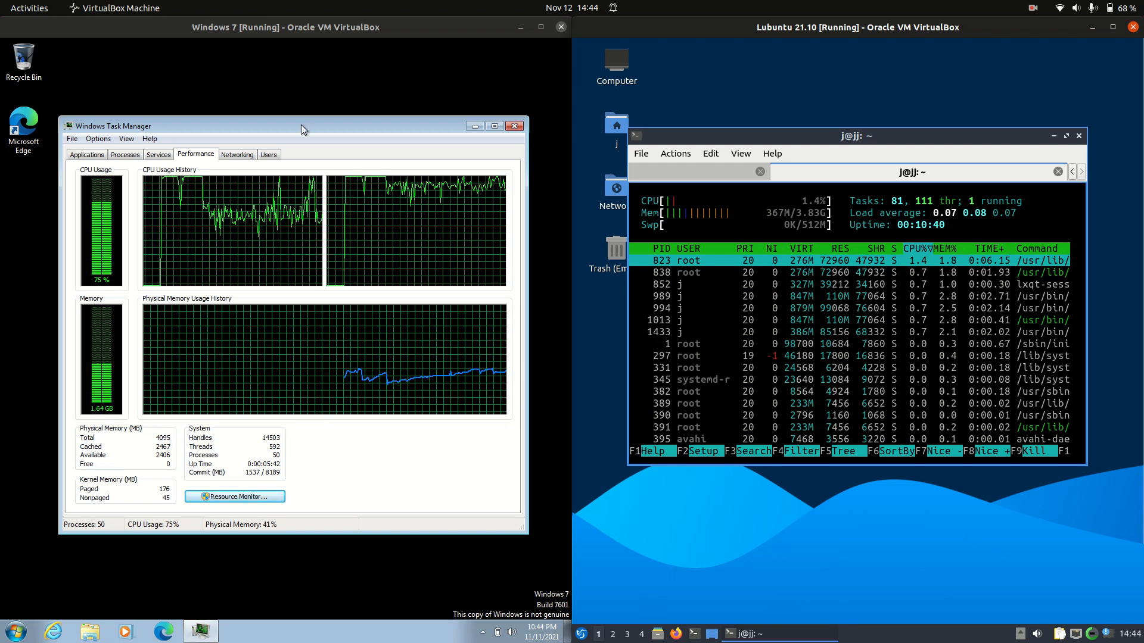